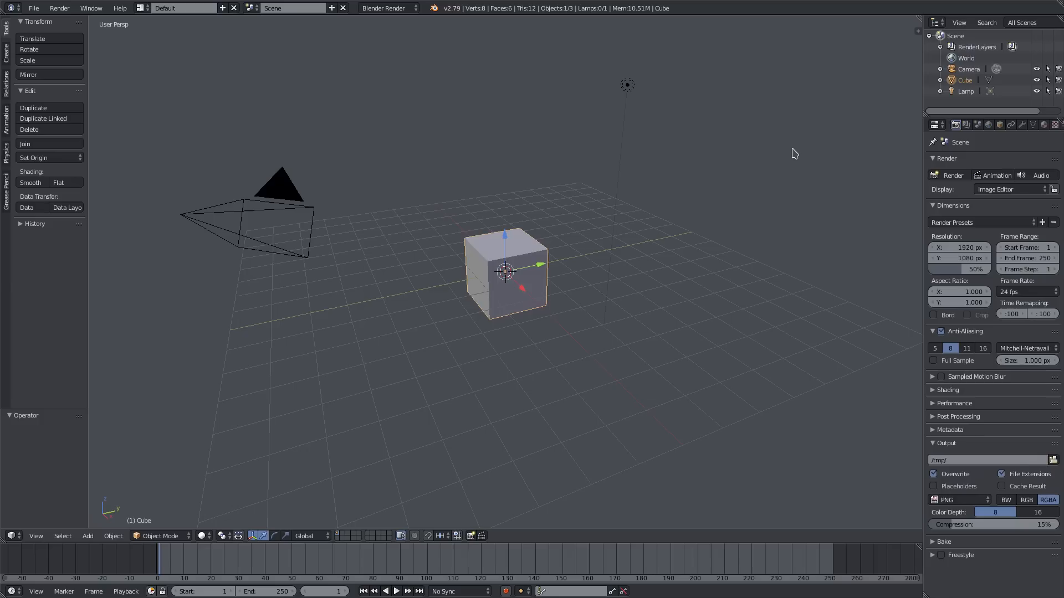
{"action": "mouse_move", "coordinate": [798, 157]}
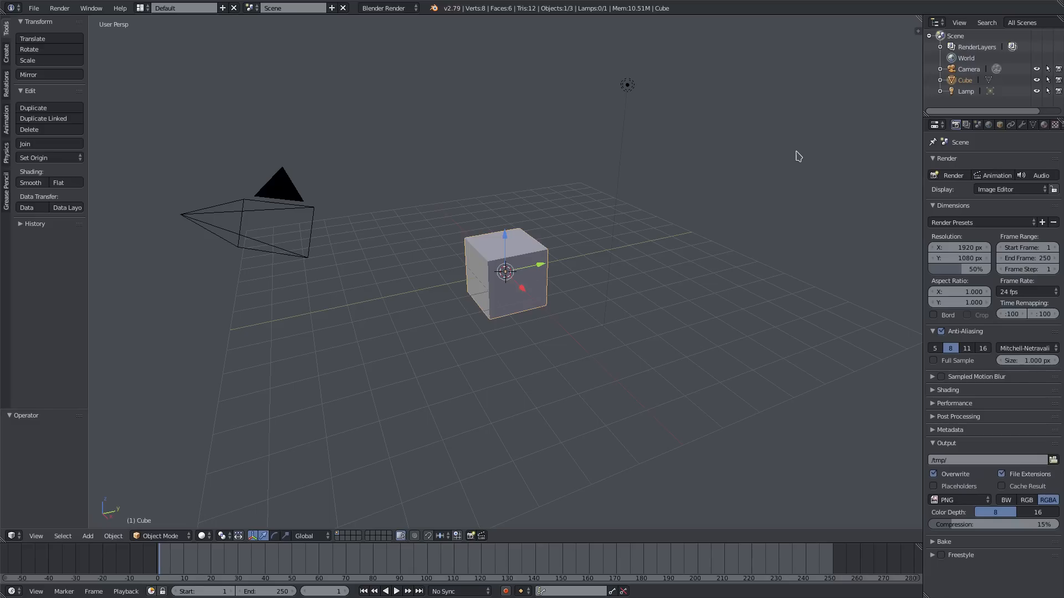
Bring up the File menu over the default cube scene.
{"action": "left_click", "coordinate": [32, 8]}
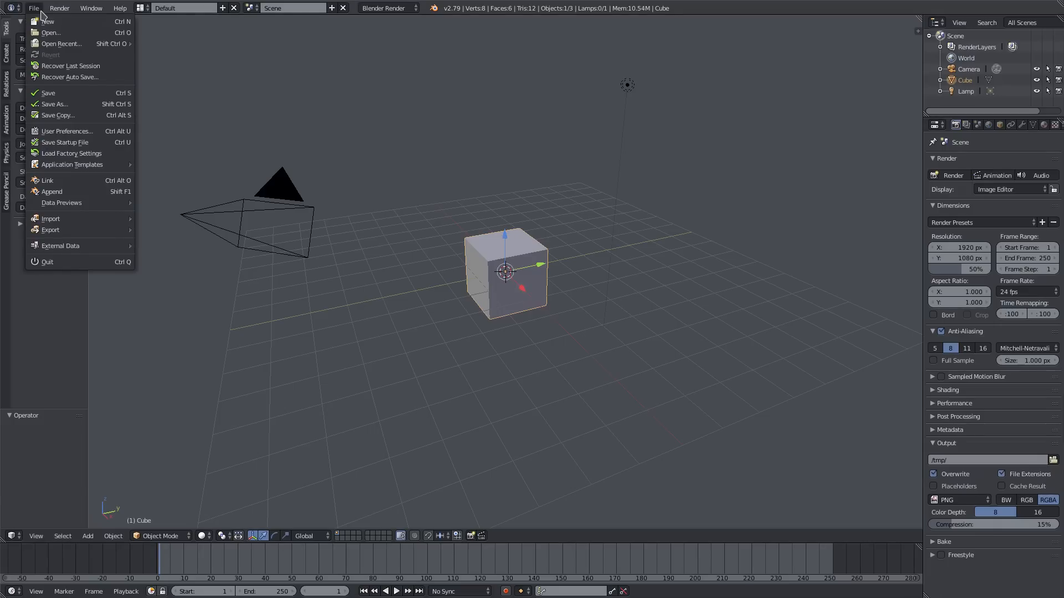
{"action": "mouse_move", "coordinate": [66, 131]}
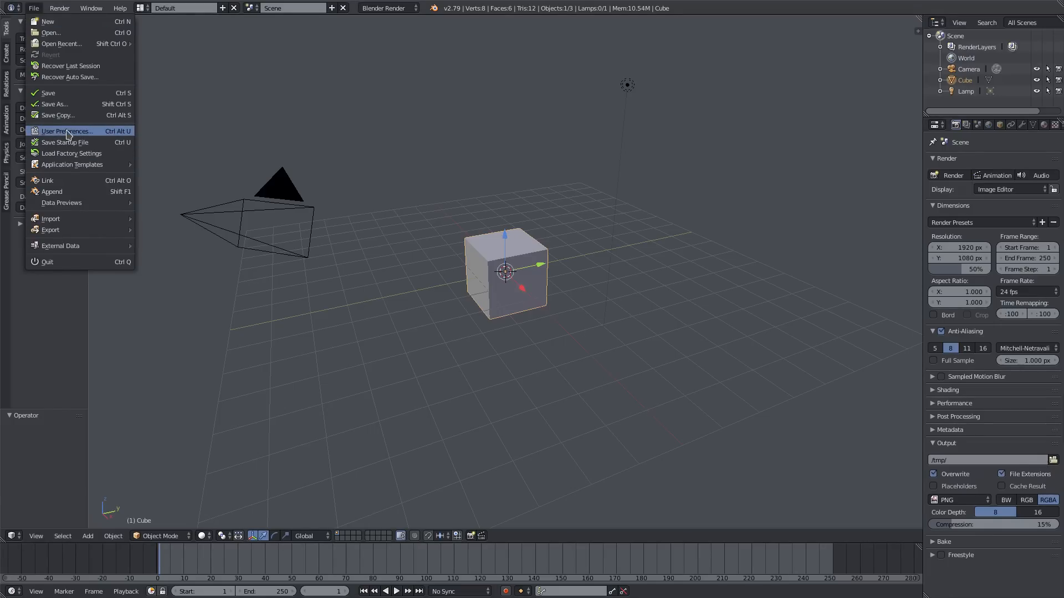
Enable the Animation: AnimAll add-on in User Preferences (search 'anim') and save user settings.
{"action": "left_click", "coordinate": [68, 131]}
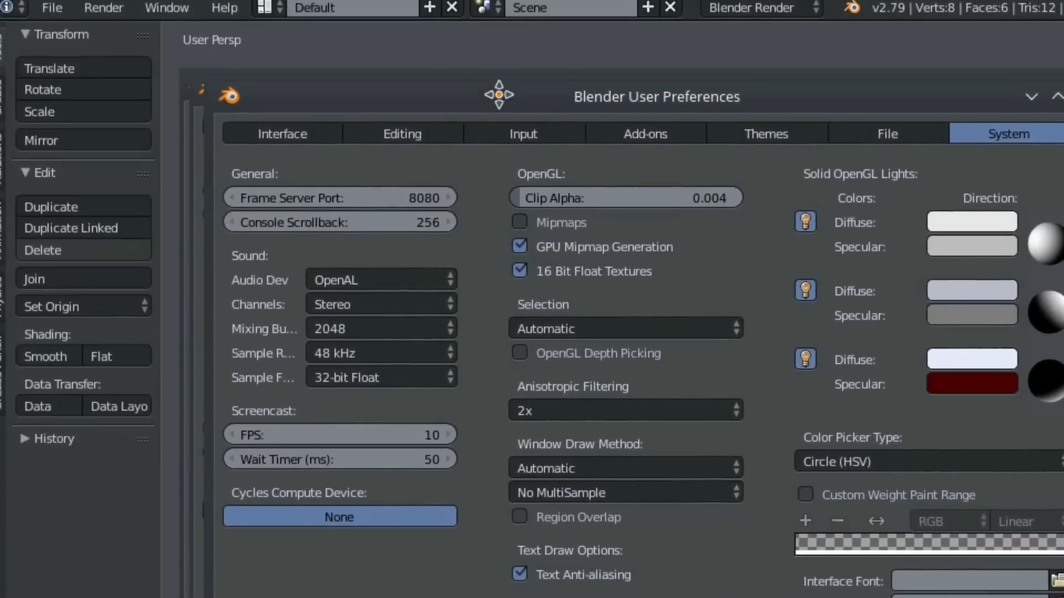
{"action": "left_click", "coordinate": [643, 134]}
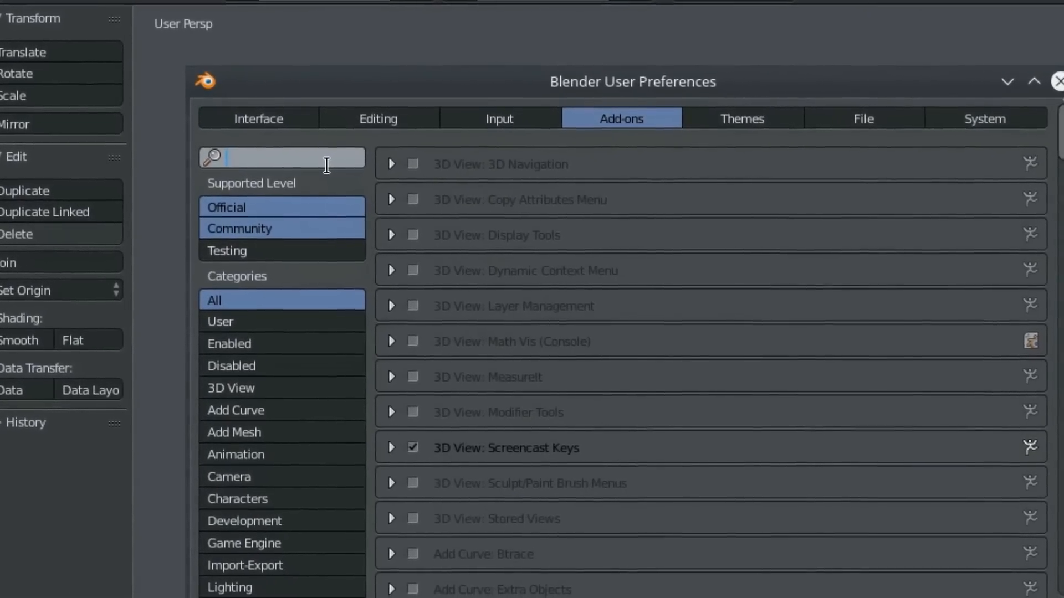
{"action": "type", "text": "anim"}
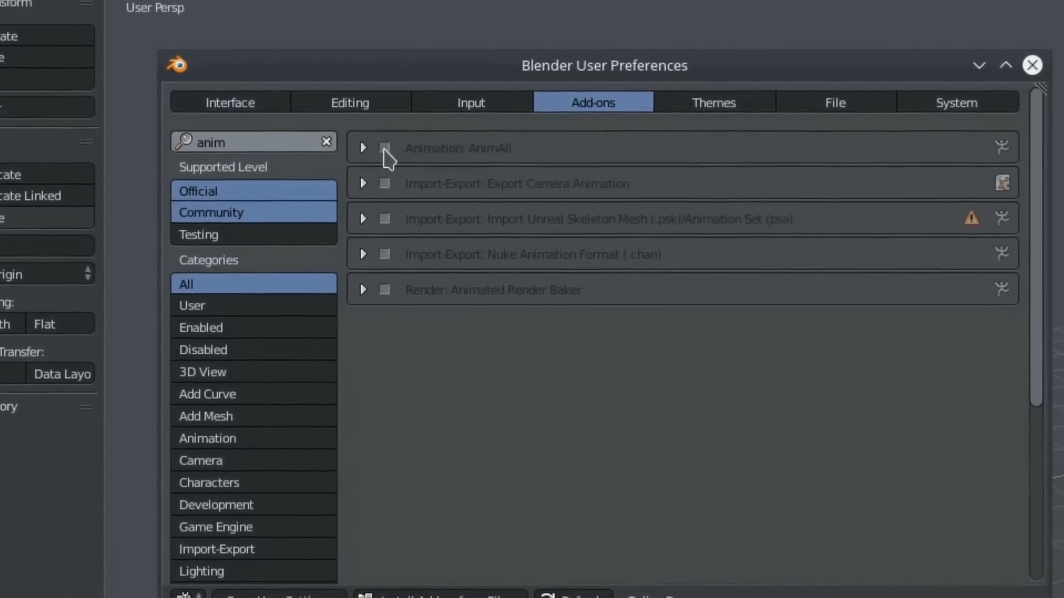
{"action": "left_click", "coordinate": [386, 148]}
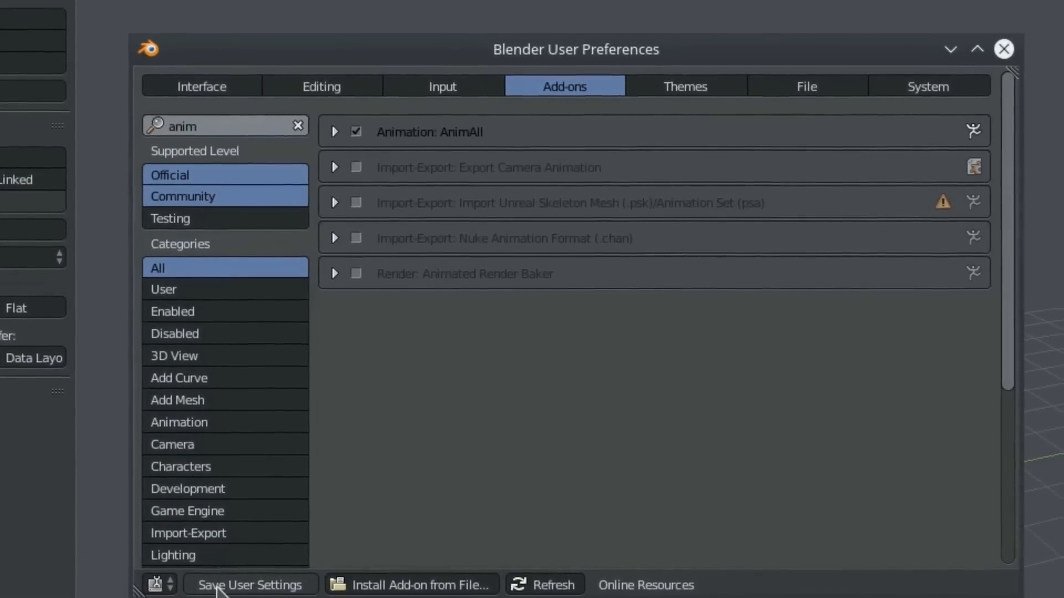
{"action": "left_click", "coordinate": [1004, 49]}
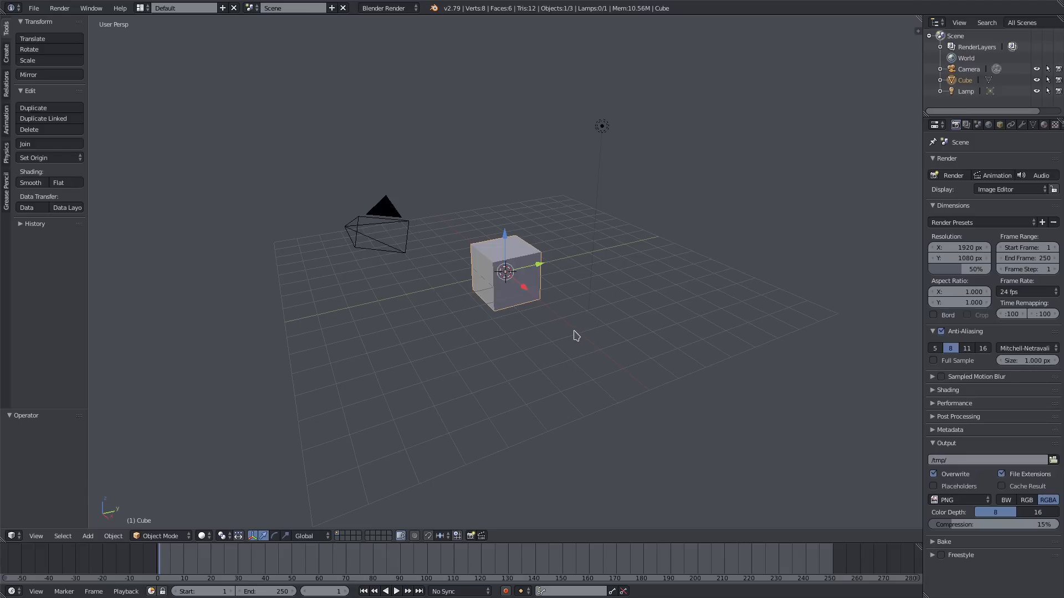
{"action": "mouse_move", "coordinate": [657, 339]}
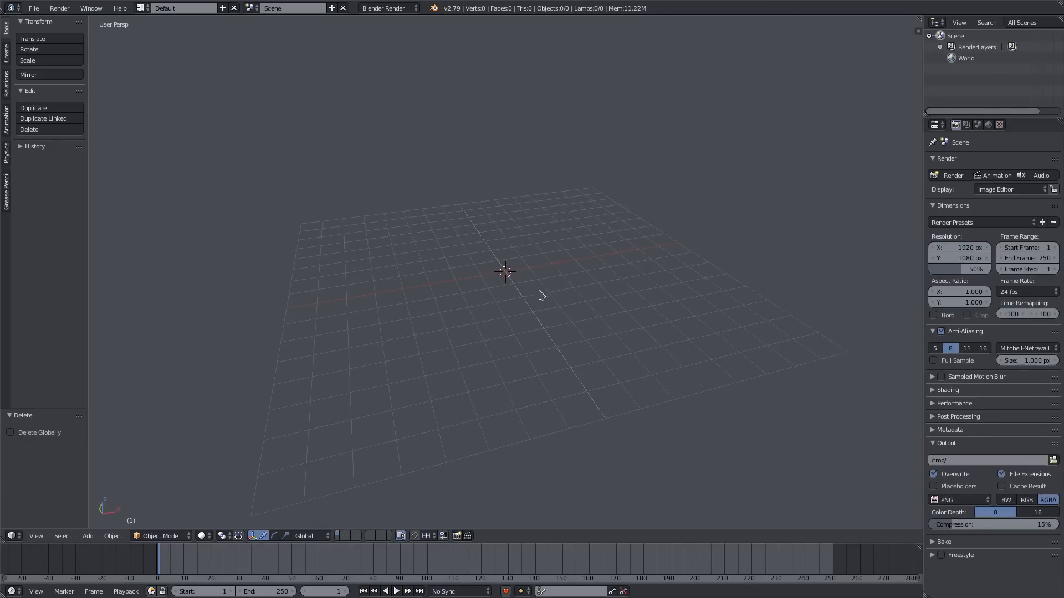
Add a plane at the origin in the emptied scene and look down on it.
{"action": "left_click_drag", "start_coordinate": [541, 295], "coordinate": [543, 225]}
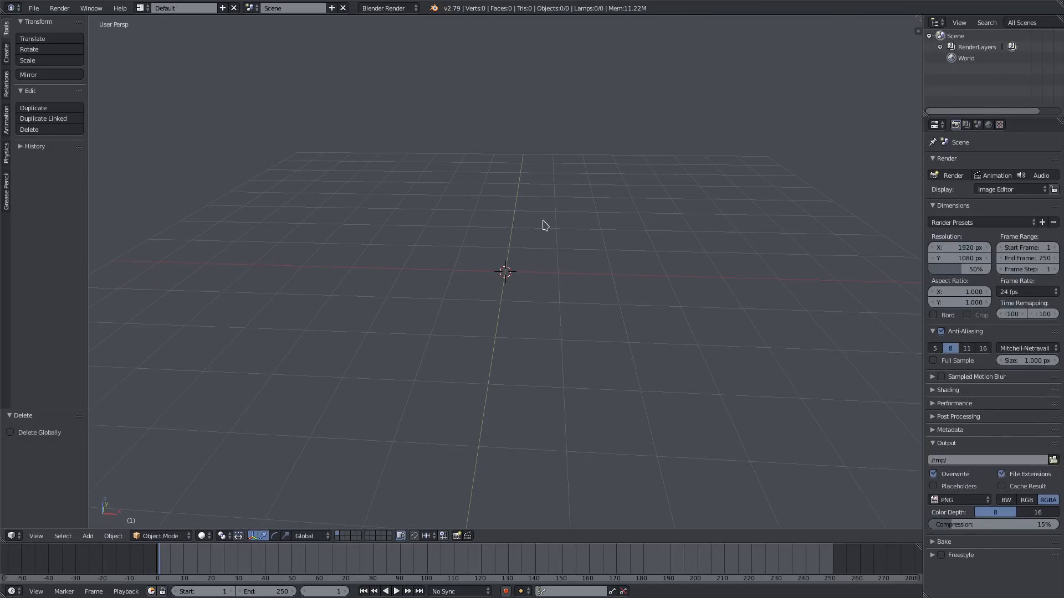
{"action": "left_click", "coordinate": [87, 536]}
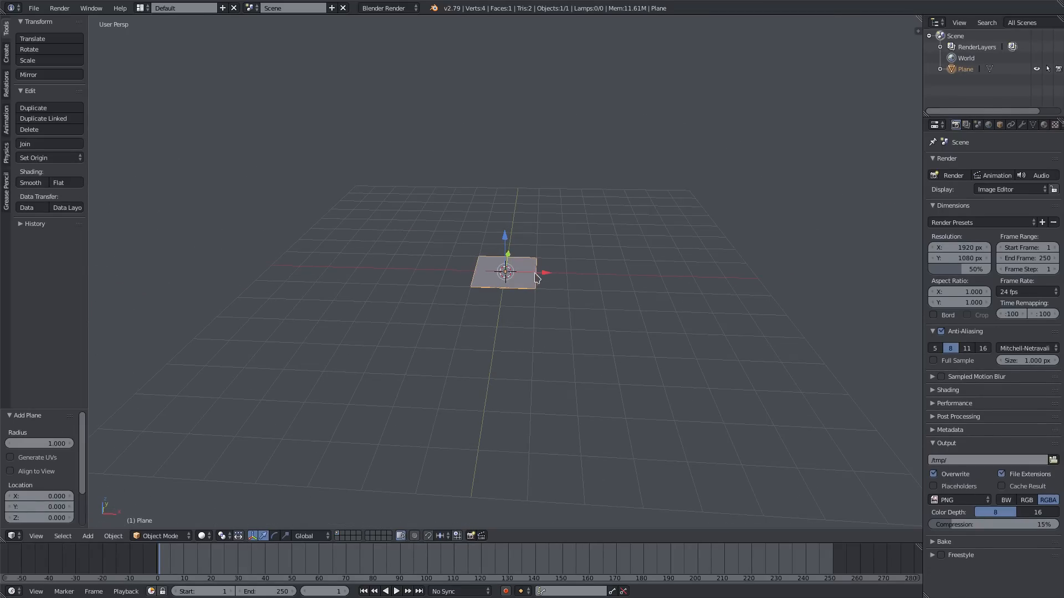
{"action": "left_click_drag", "start_coordinate": [505, 272], "coordinate": [627, 283]}
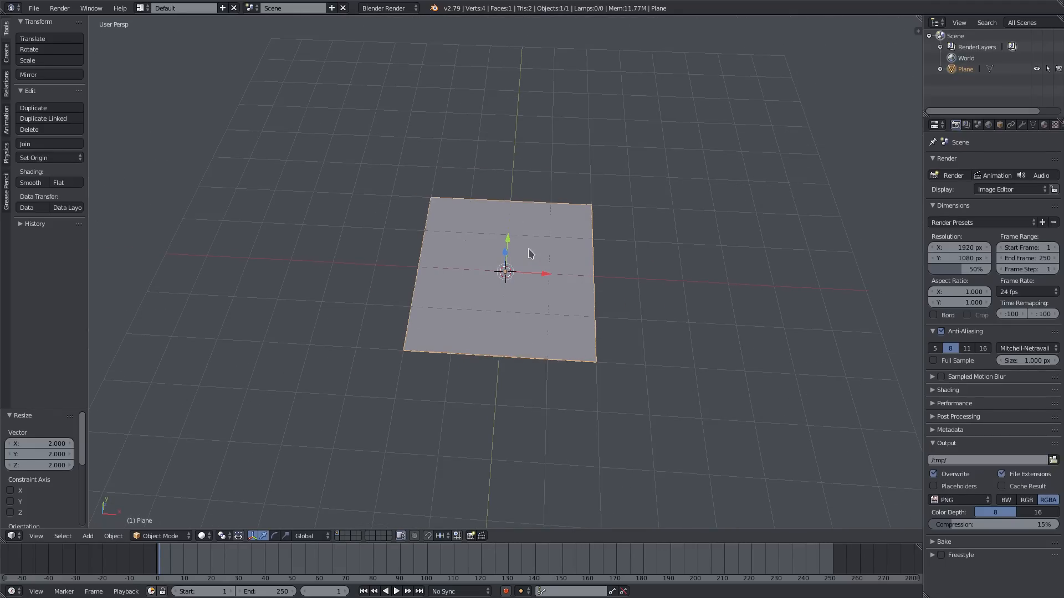
Switch to Cycles Render and load glowstone.png into a new image texture.
{"action": "left_click", "coordinate": [385, 8]}
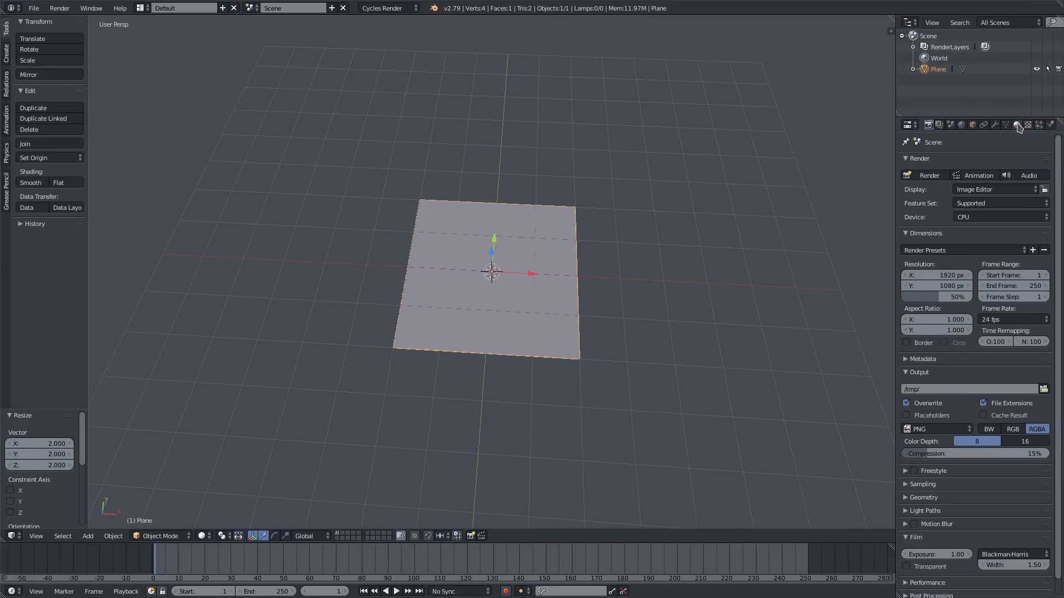
{"action": "left_click", "coordinate": [1027, 124]}
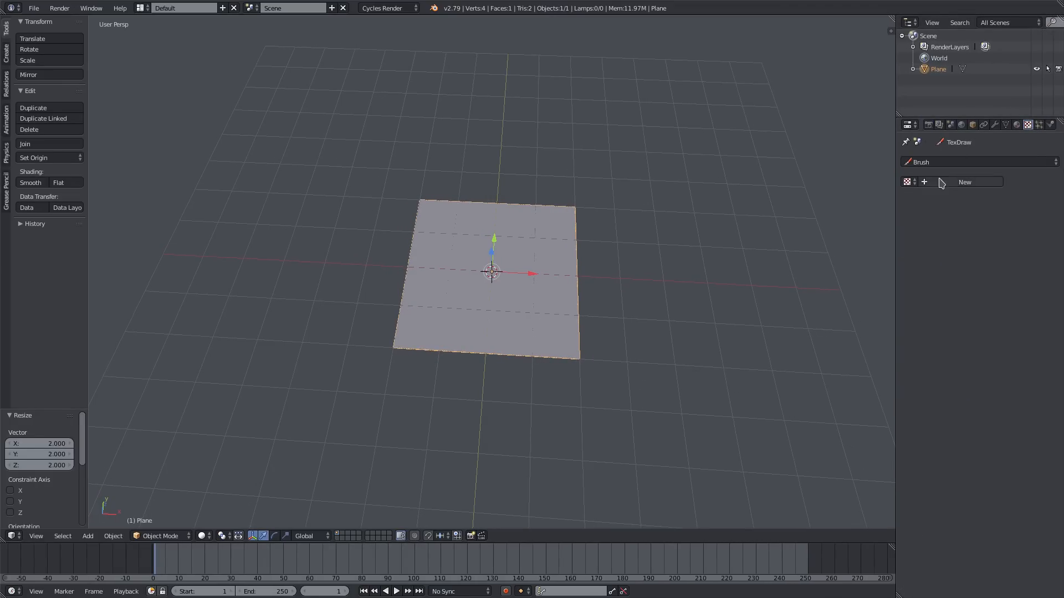
{"action": "left_click", "coordinate": [963, 182]}
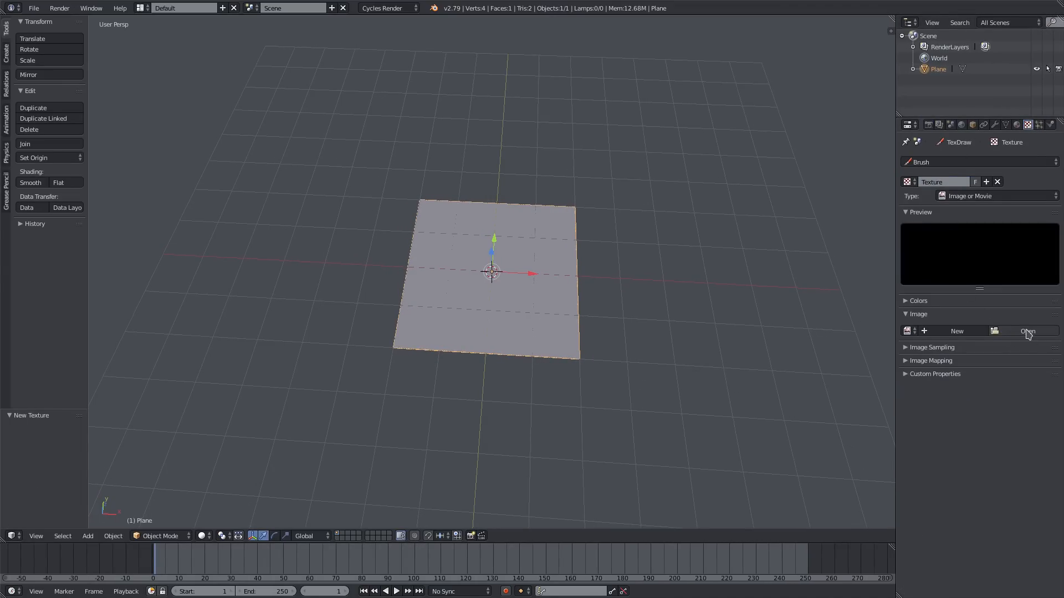
{"action": "left_click", "coordinate": [1027, 332]}
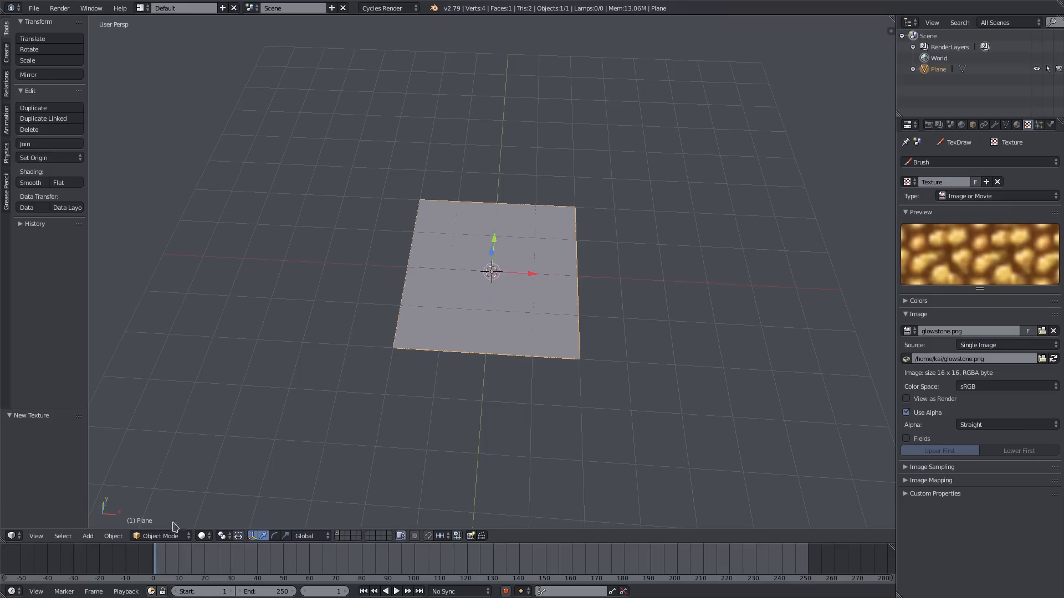
{"action": "left_click", "coordinate": [204, 535]}
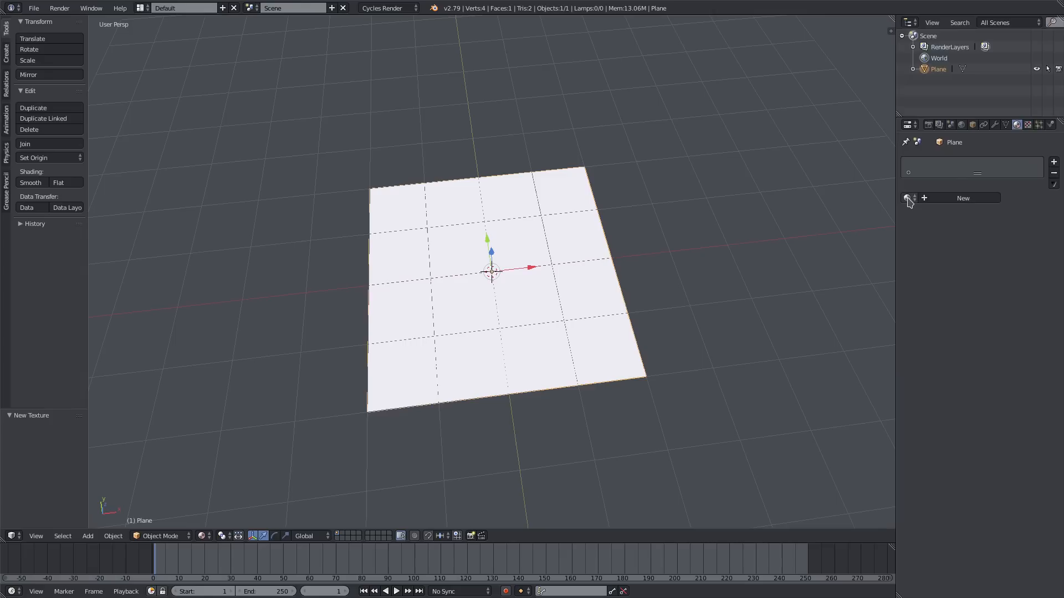
Give the plane a new node material coloured by the glowstone image texture and show it in the viewport.
{"action": "left_click", "coordinate": [961, 197]}
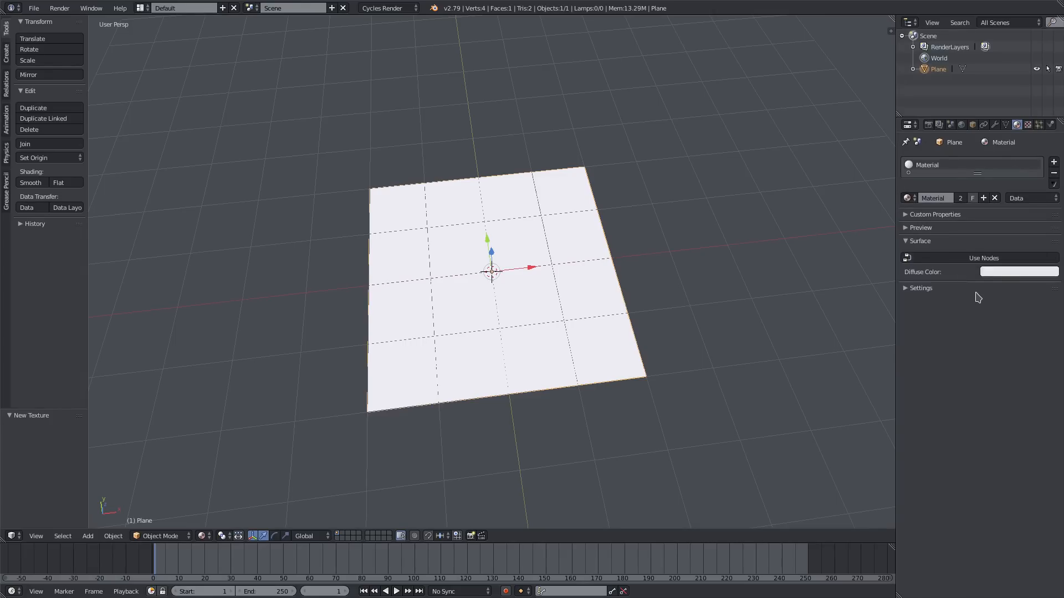
{"action": "left_click", "coordinate": [981, 258]}
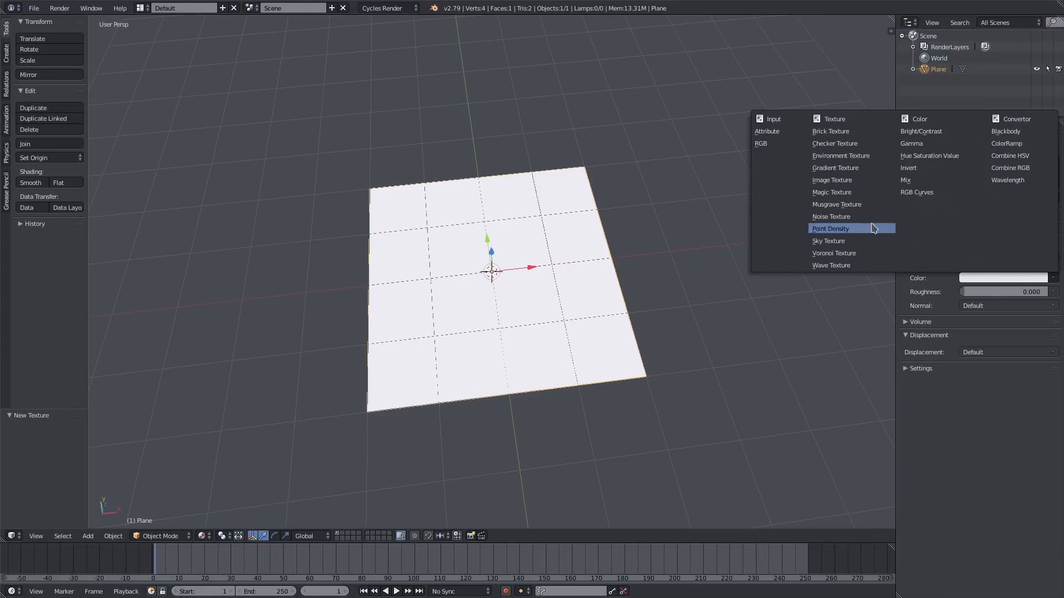
{"action": "left_click", "coordinate": [831, 179]}
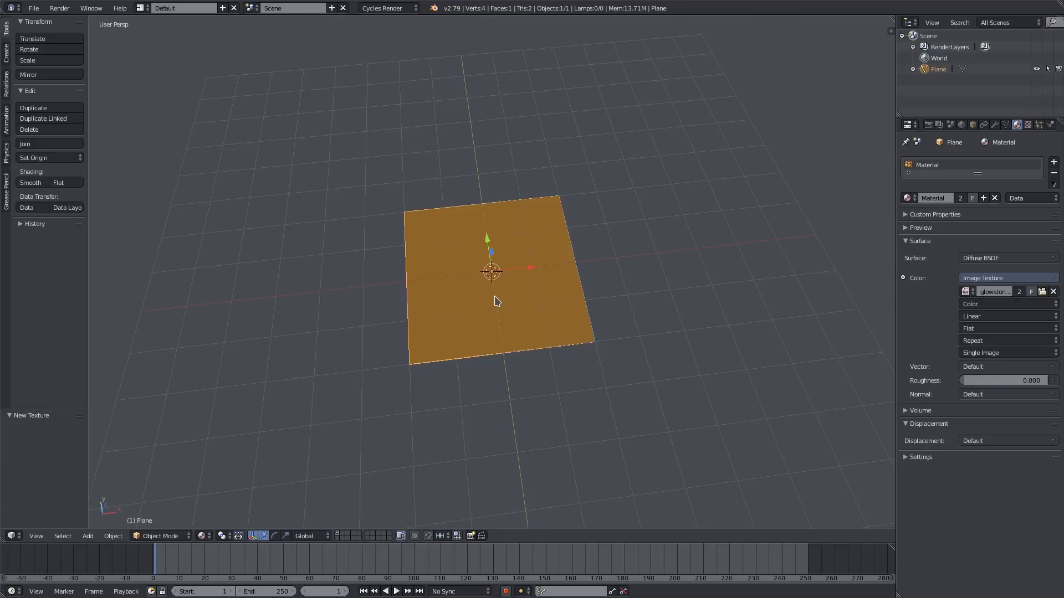
{"action": "key", "text": "Tab"}
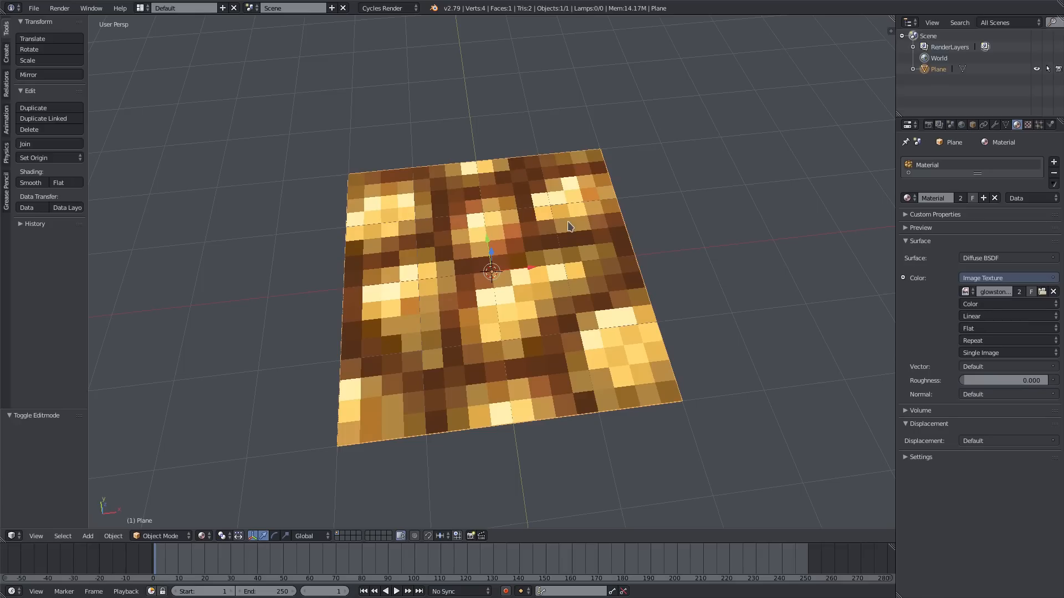
Turn off Mipmaps in the System preferences so the glowstone texture stays crisp.
{"action": "left_click", "coordinate": [32, 8]}
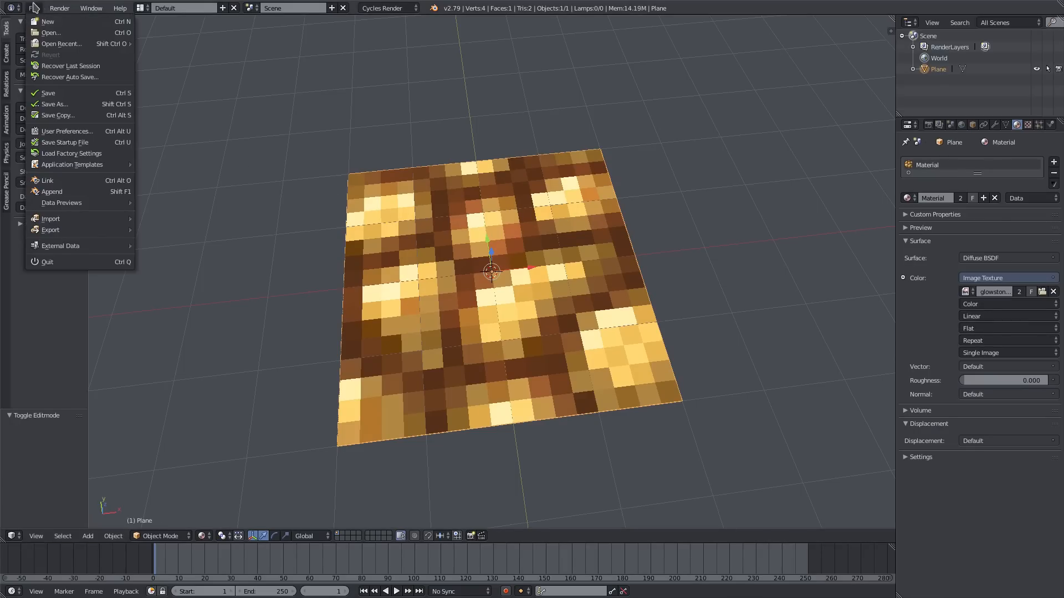
{"action": "left_click", "coordinate": [68, 131]}
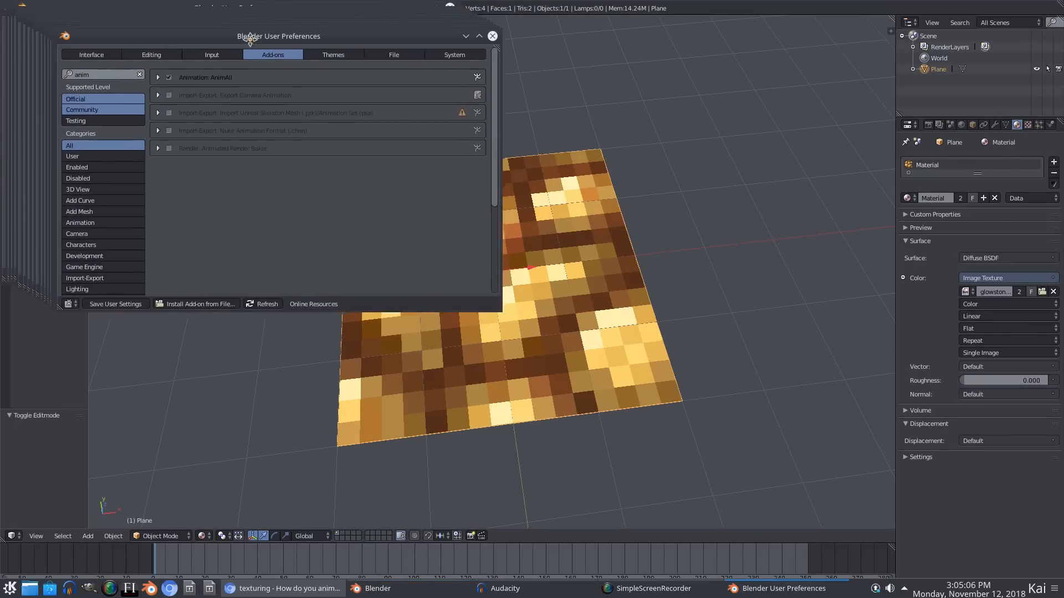
{"action": "left_click", "coordinate": [458, 56]}
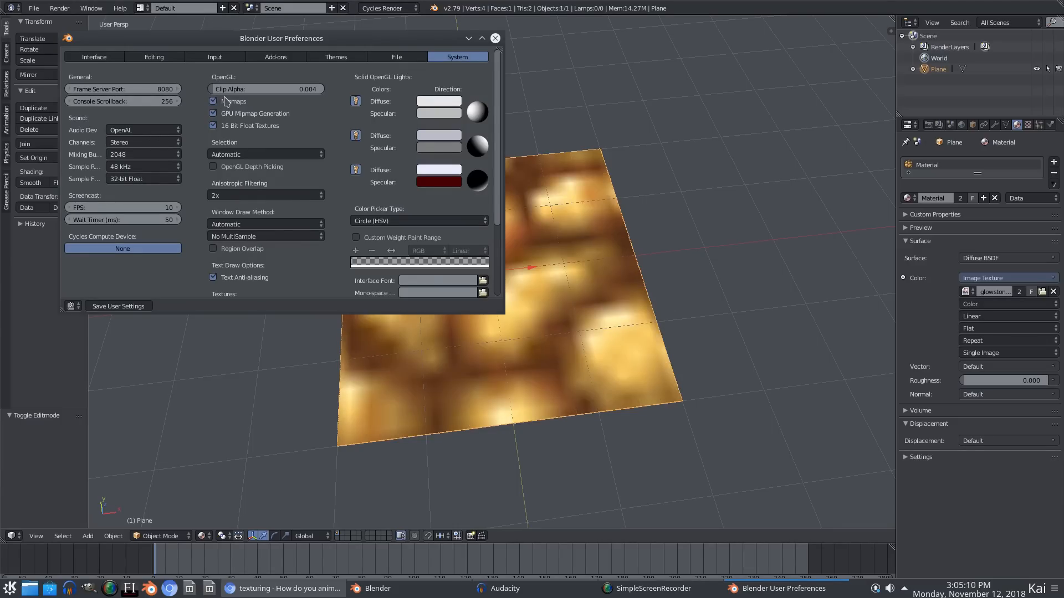
{"action": "left_click", "coordinate": [213, 101]}
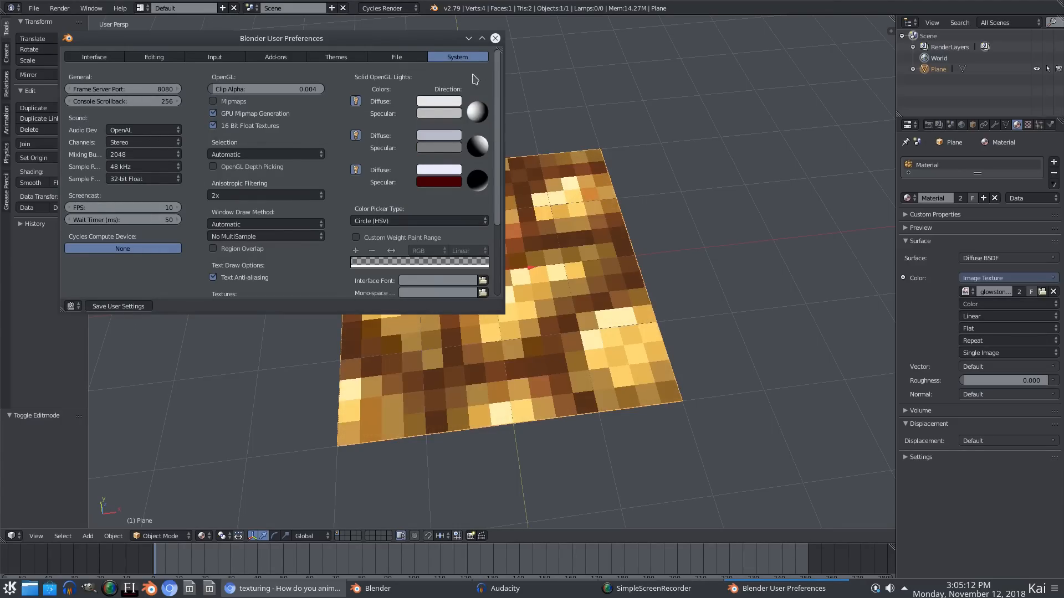
{"action": "left_click", "coordinate": [494, 38]}
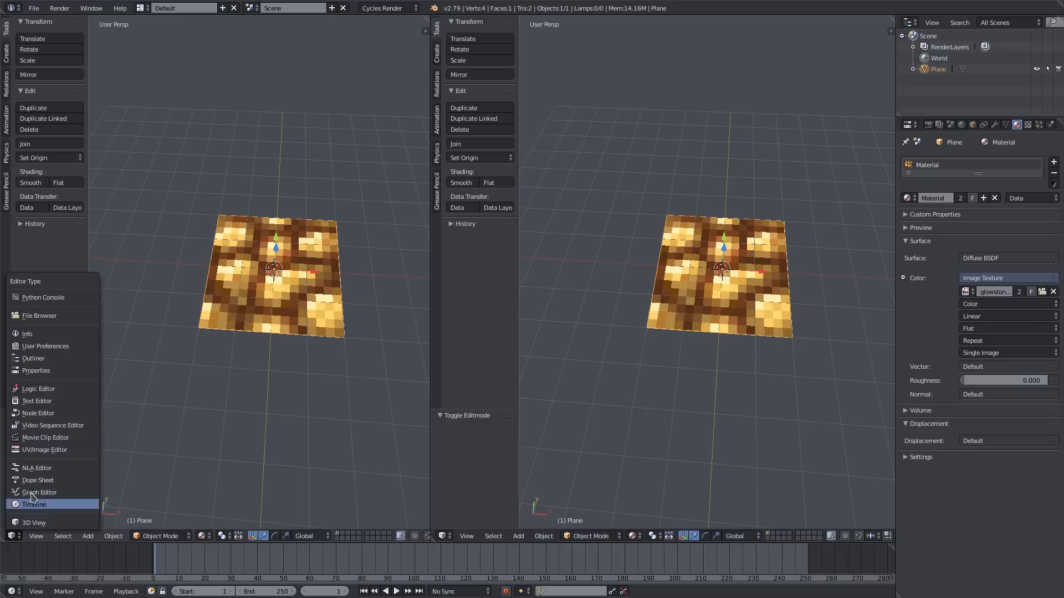
Make the left area a UV/Image Editor and show the Animation tool shelf with AnimAll.
{"action": "left_click", "coordinate": [44, 449]}
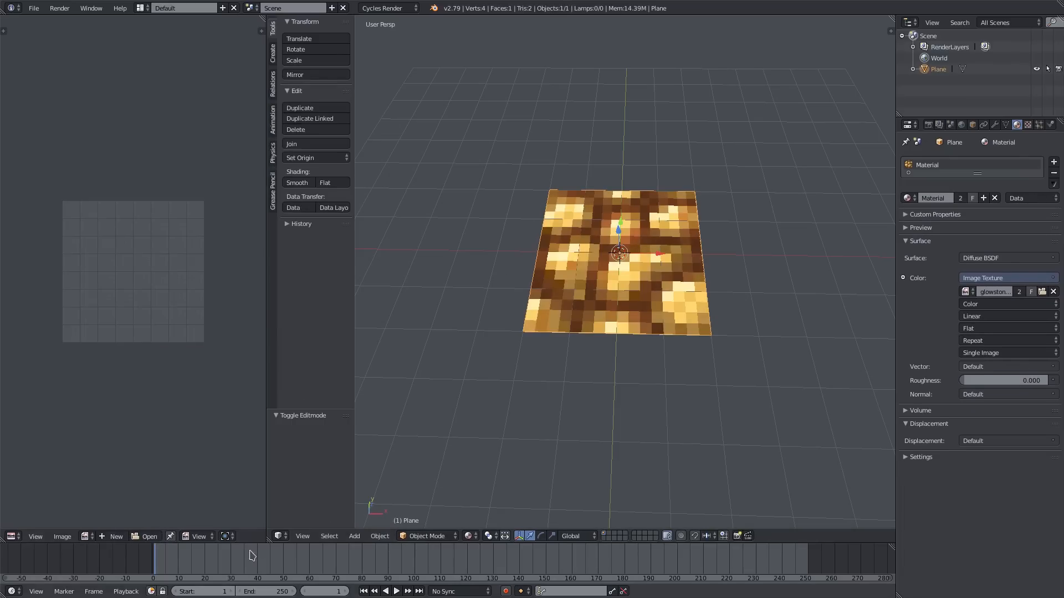
{"action": "mouse_move", "coordinate": [550, 225]}
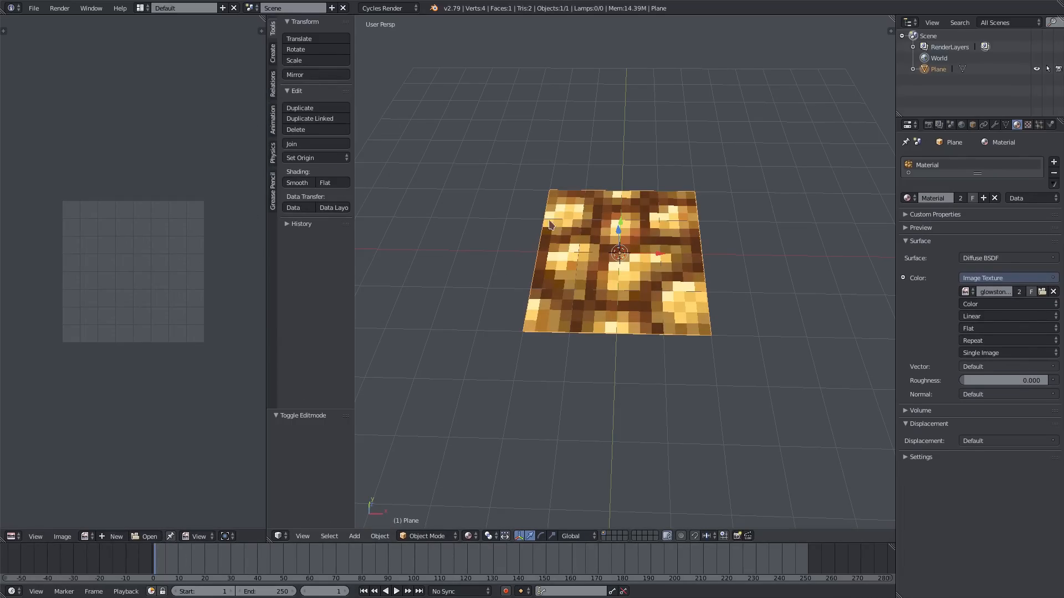
{"action": "left_click", "coordinate": [272, 111]}
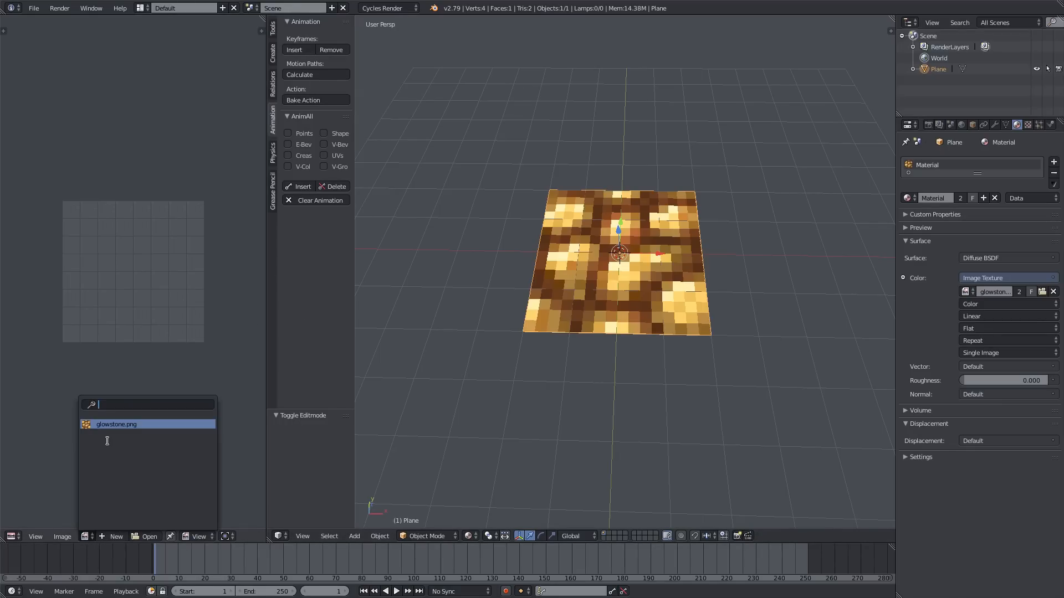
Display glowstone.png in the image editor and enter edit mode so the plane's UVs frame it.
{"action": "left_click", "coordinate": [115, 424]}
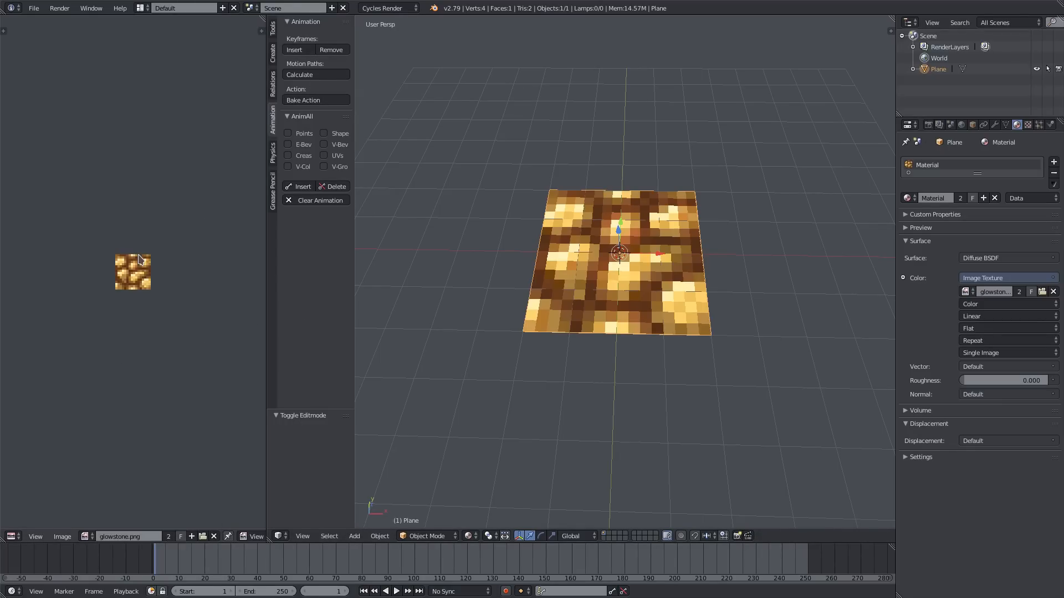
{"action": "key", "text": "Tab"}
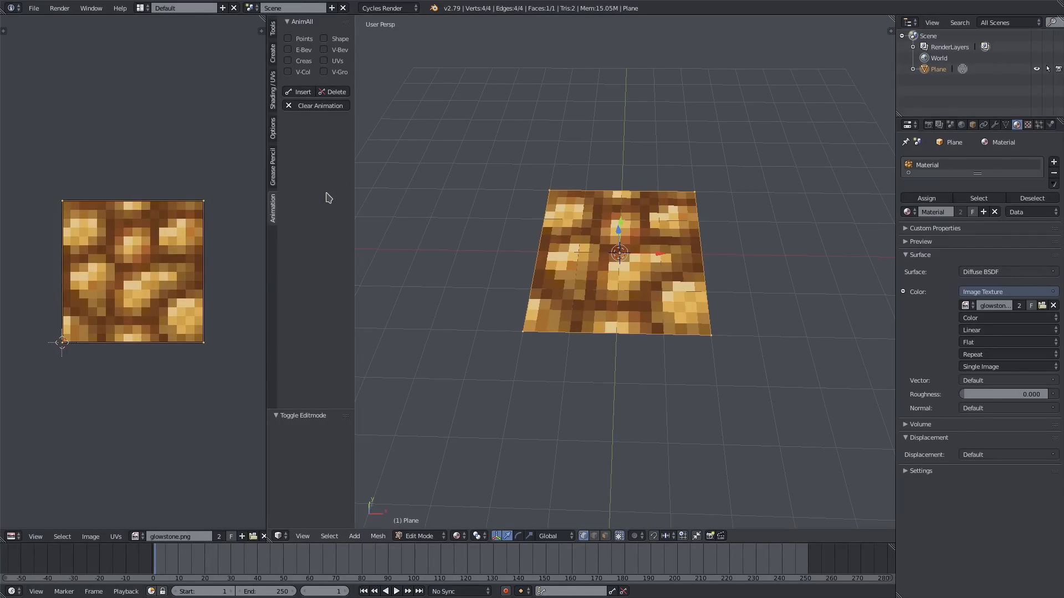
{"action": "mouse_move", "coordinate": [253, 520]}
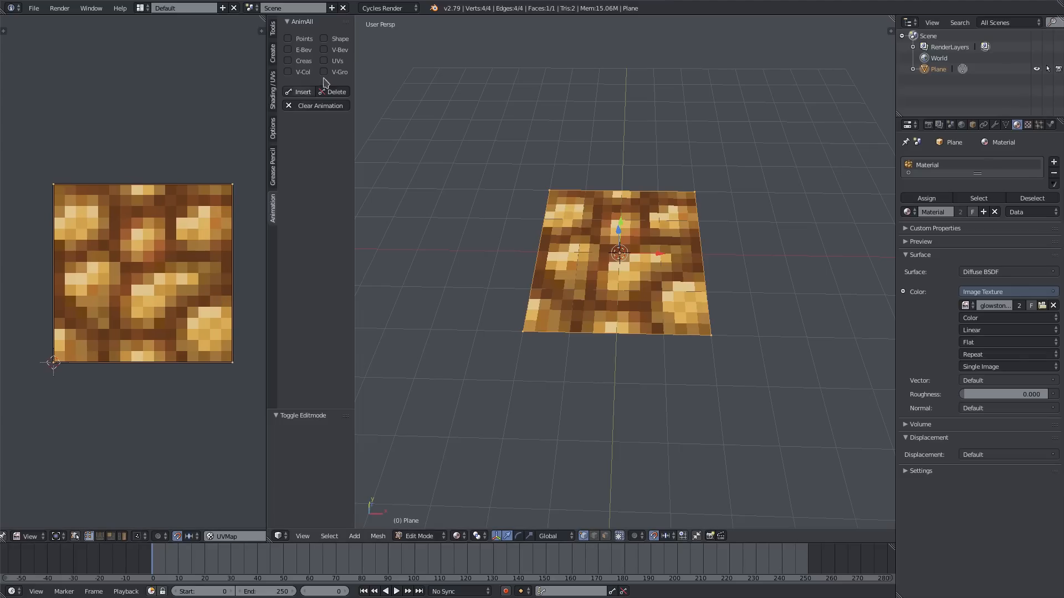
{"action": "mouse_move", "coordinate": [325, 64]}
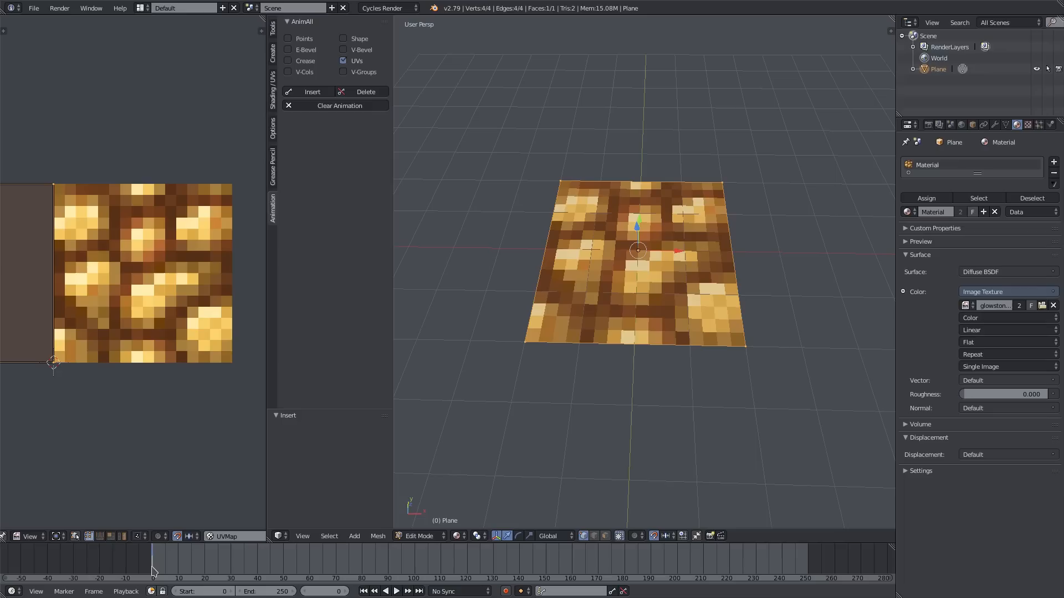
{"action": "mouse_move", "coordinate": [156, 560]}
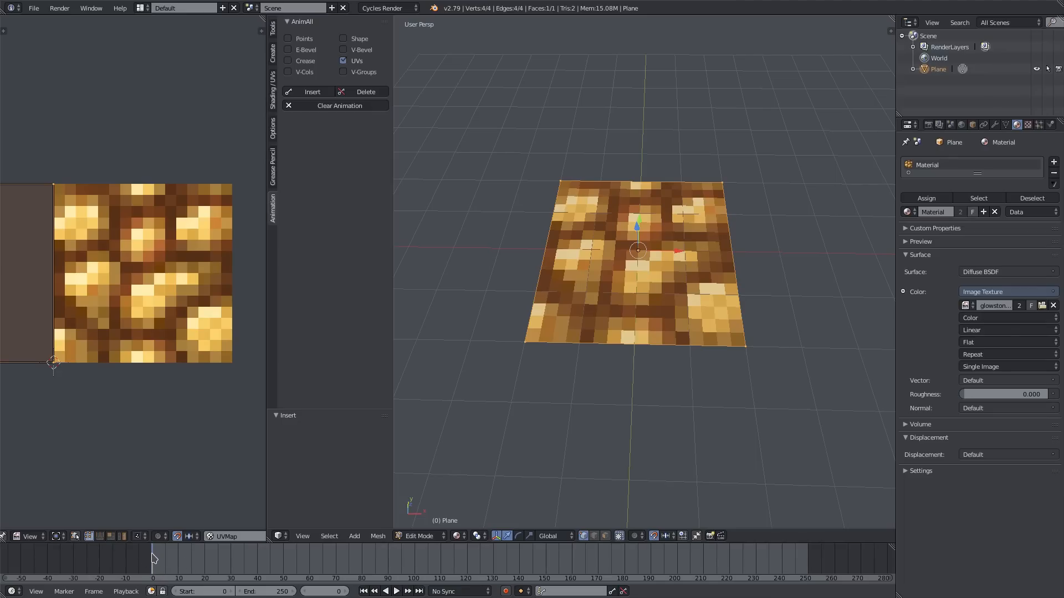
Insert an AnimAll UV keyframe for the plane.
{"action": "left_click", "coordinate": [395, 590]}
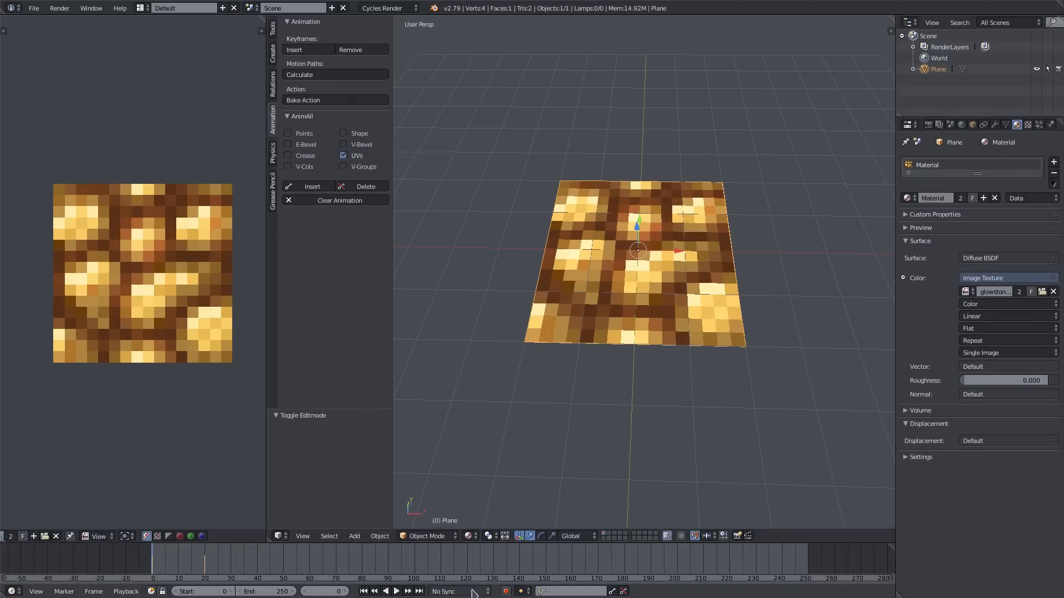
Set the animation end frame to 20 and start playback of the looping UV scroll.
{"action": "left_click", "coordinate": [397, 591]}
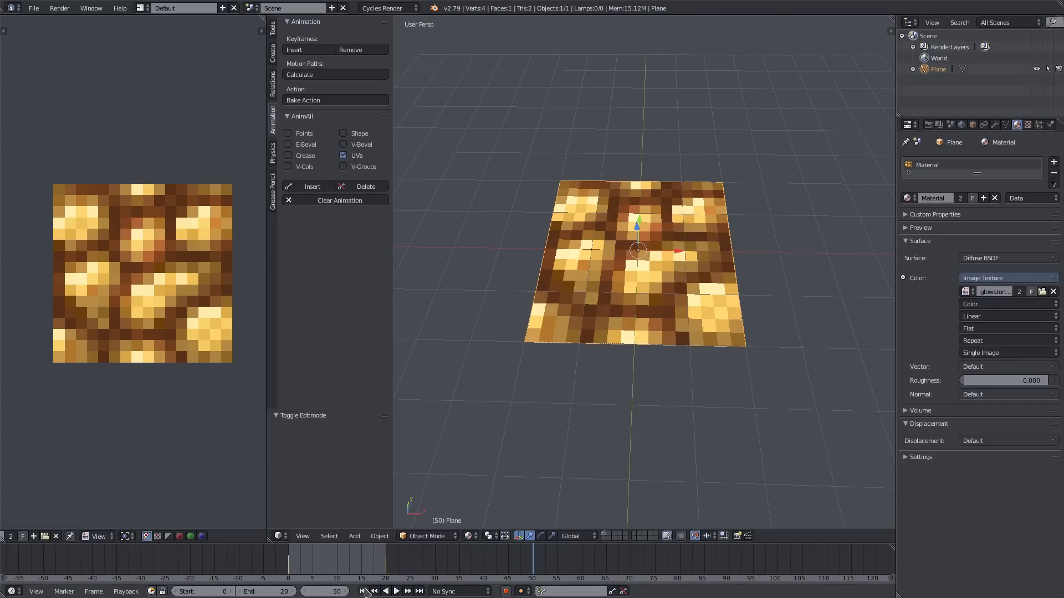
{"action": "left_click", "coordinate": [395, 590]}
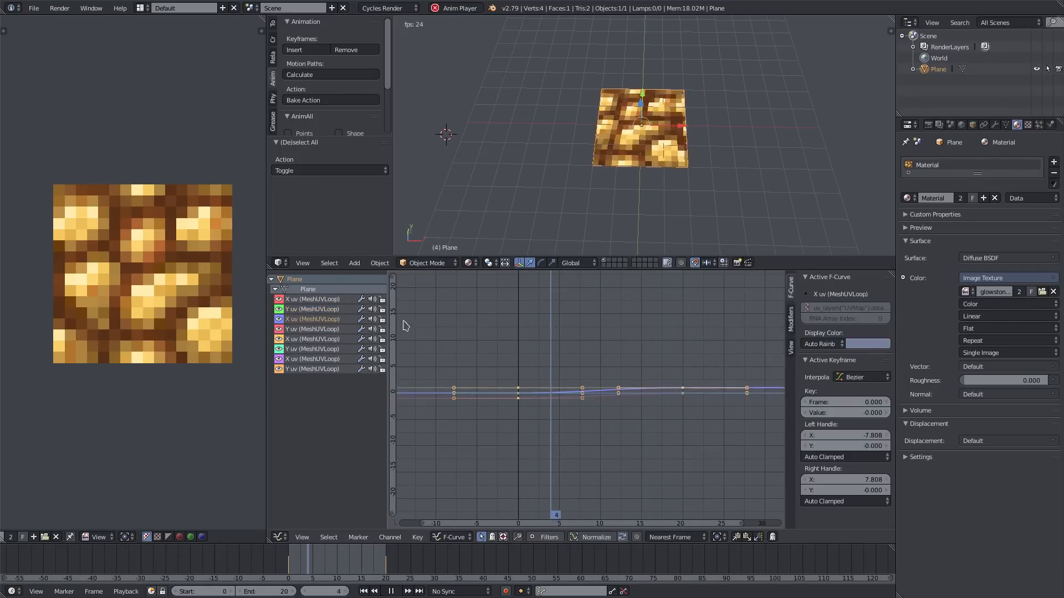
Select one of the plane's Y UV curves in the Graph Editor to inspect its keyframes.
{"action": "left_click", "coordinate": [417, 591]}
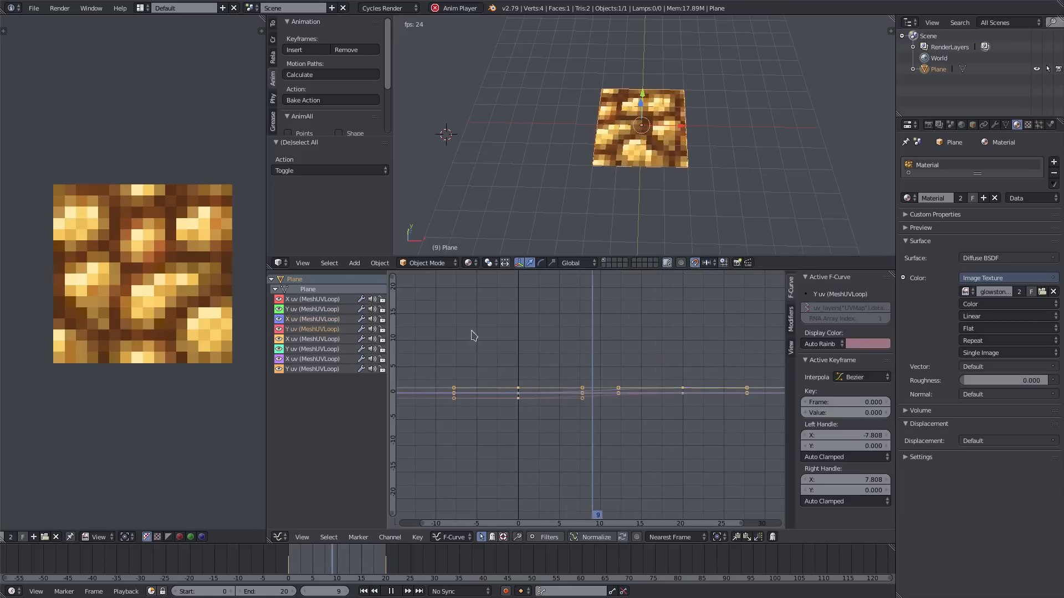